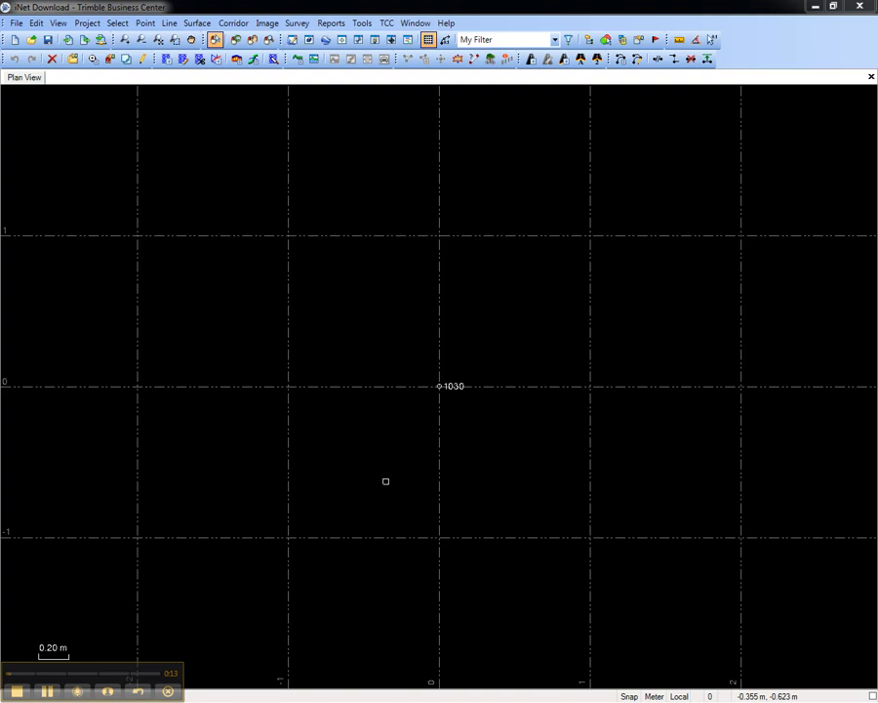
{"action": "mouse_move", "coordinate": [125, 123]}
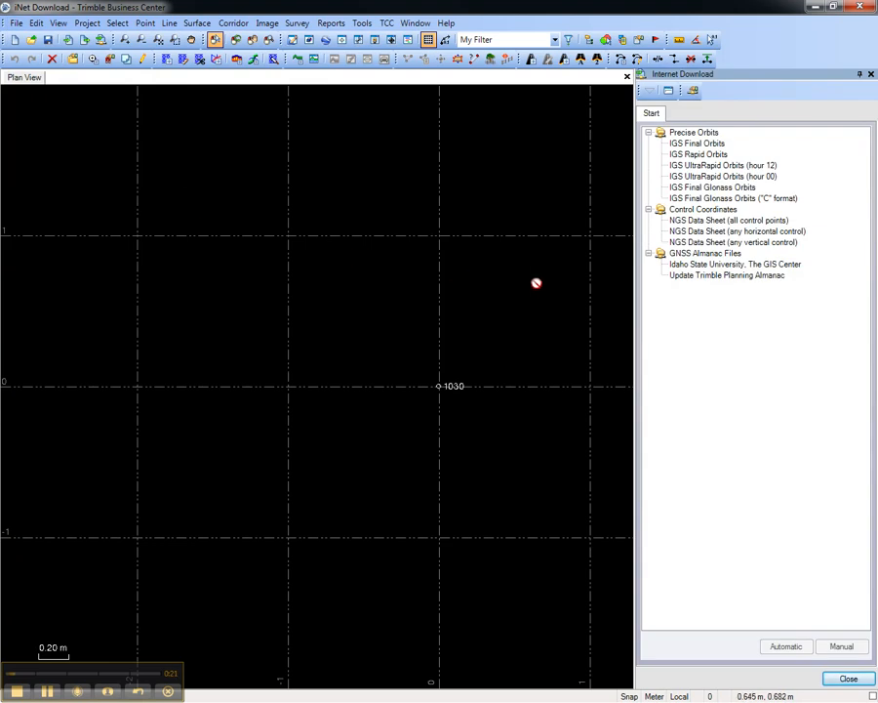
{"action": "mouse_move", "coordinate": [667, 145]}
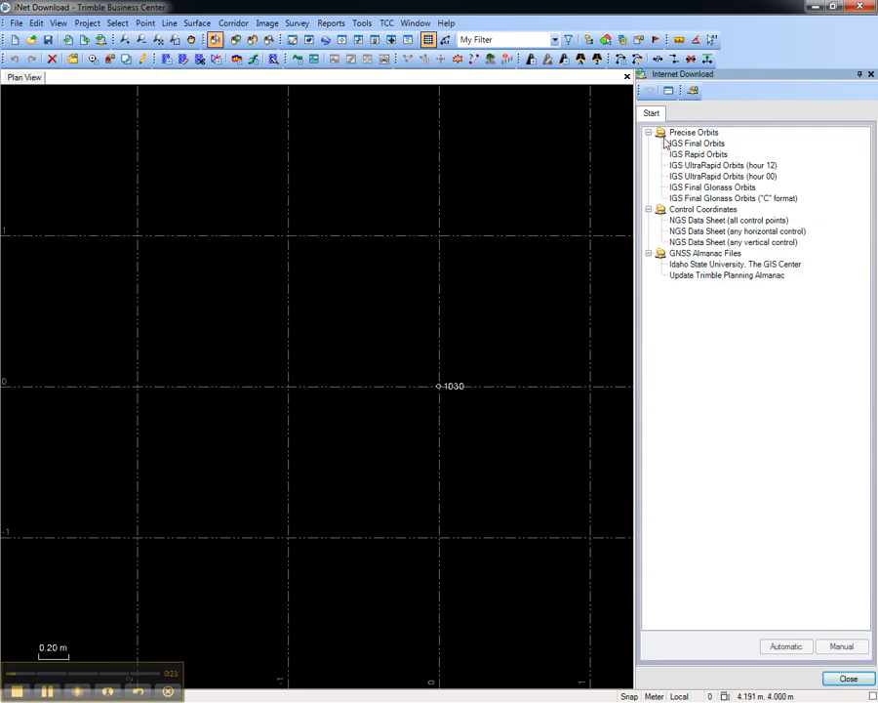
Step: Add a new CORS site under the CORS provider group, choosing it from the predefined site list
{"action": "left_click", "coordinate": [695, 92]}
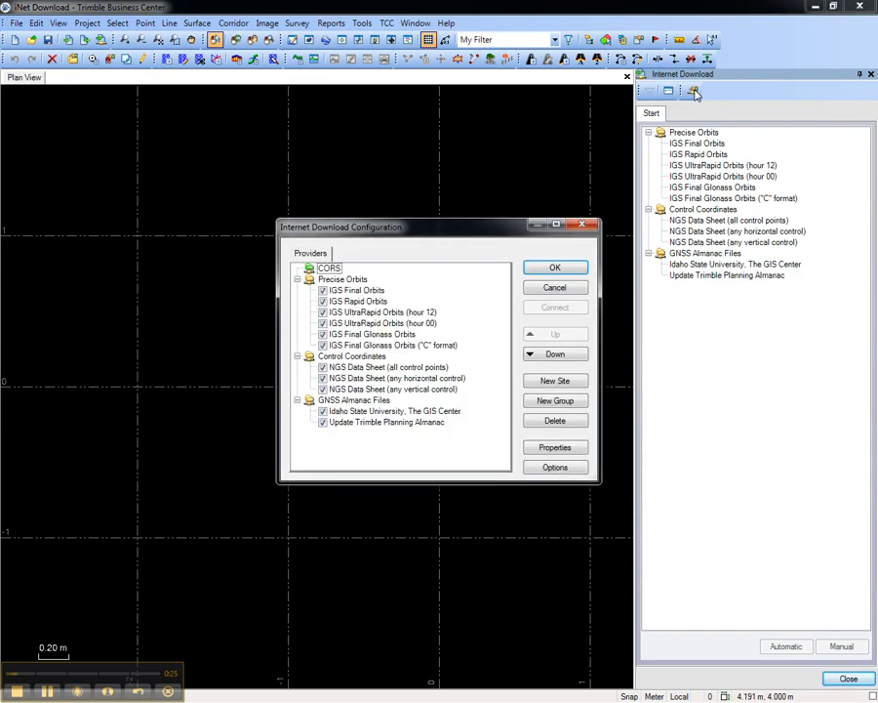
{"action": "left_click", "coordinate": [554, 381]}
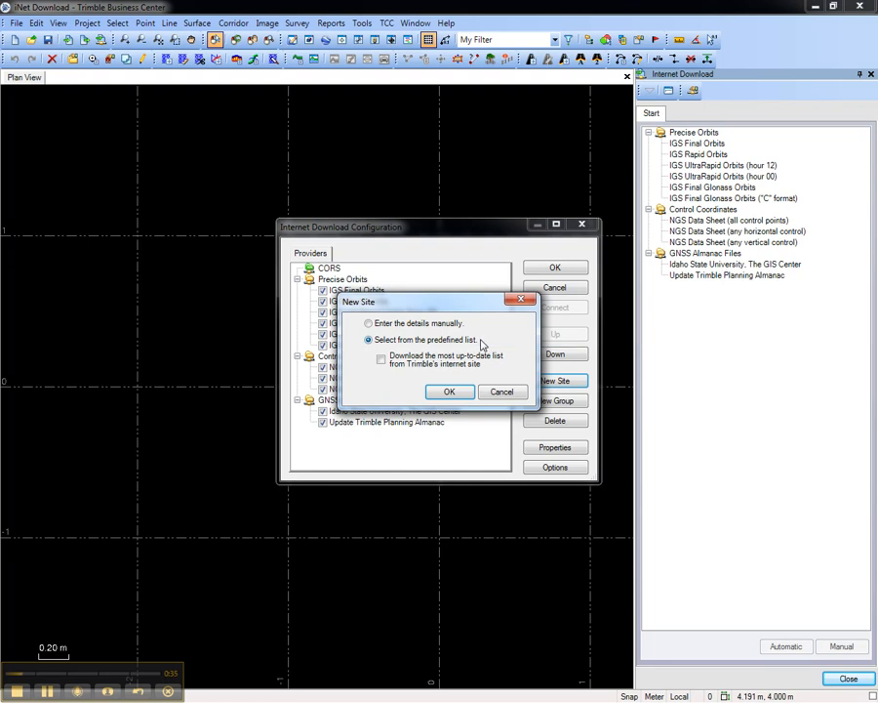
{"action": "left_click", "coordinate": [502, 390]}
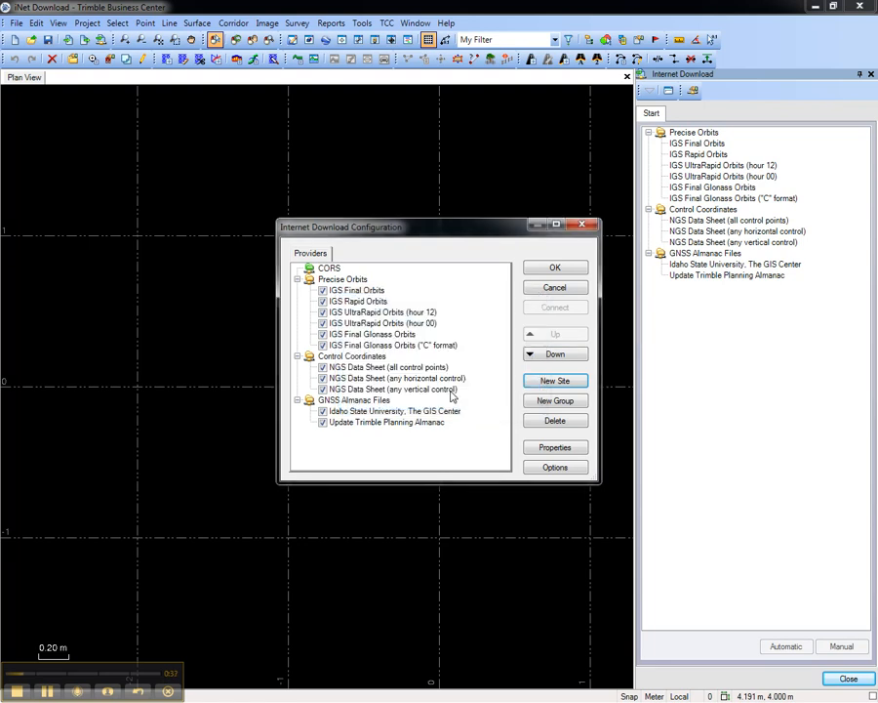
{"action": "left_click", "coordinate": [554, 378]}
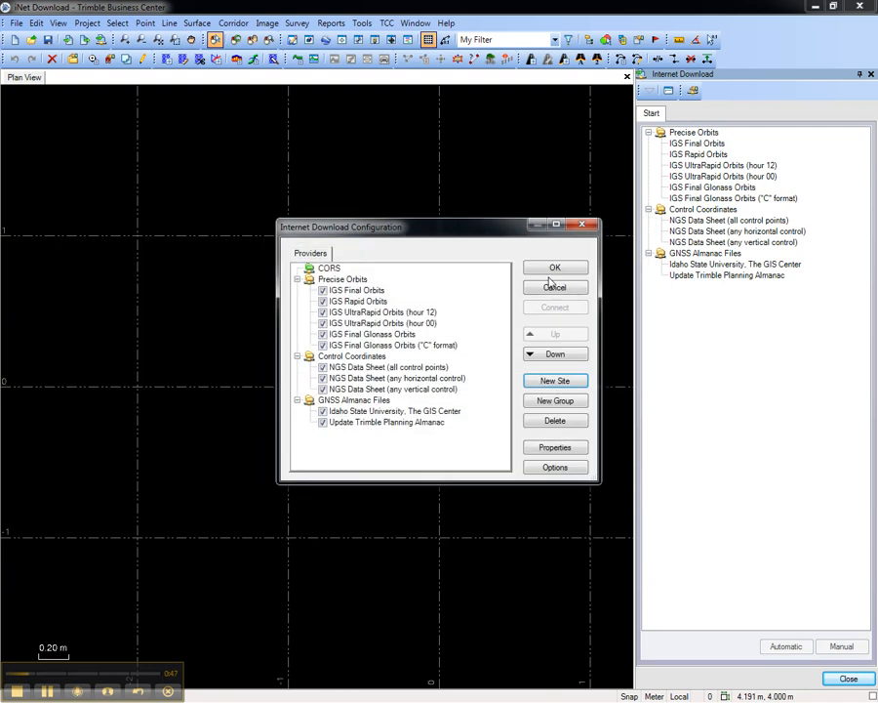
Step: Save the COFC site configuration and download its data for the Project time span
{"action": "left_click", "coordinate": [554, 268]}
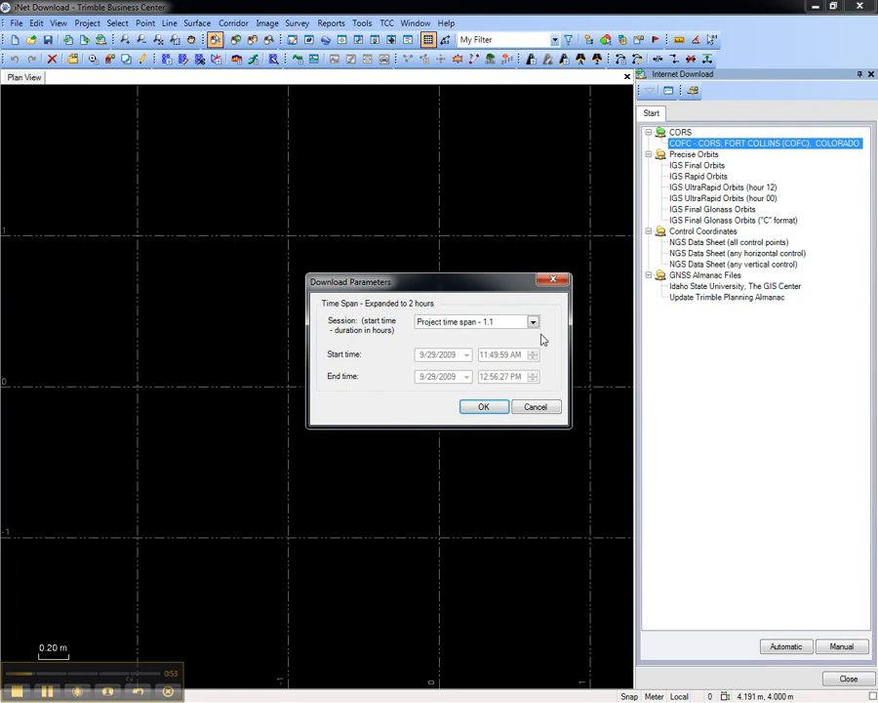
{"action": "mouse_move", "coordinate": [506, 342]}
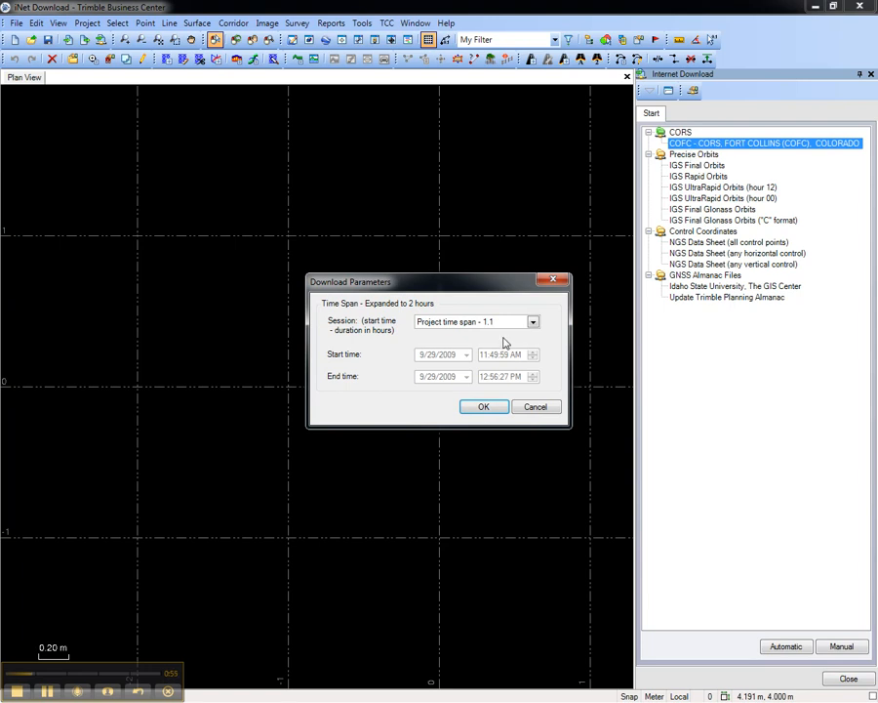
{"action": "mouse_move", "coordinate": [478, 341]}
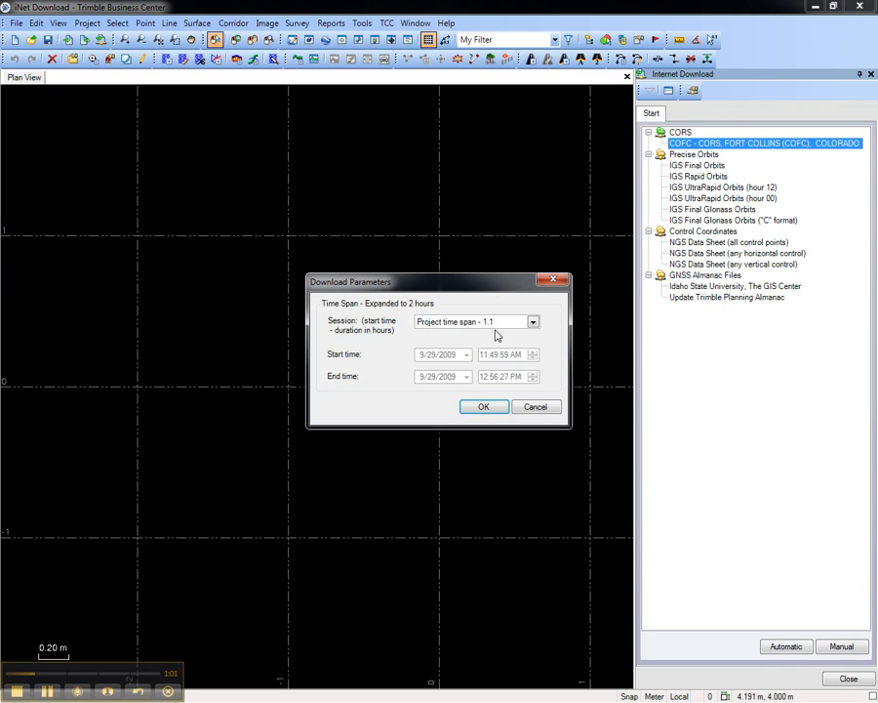
{"action": "left_click", "coordinate": [484, 408]}
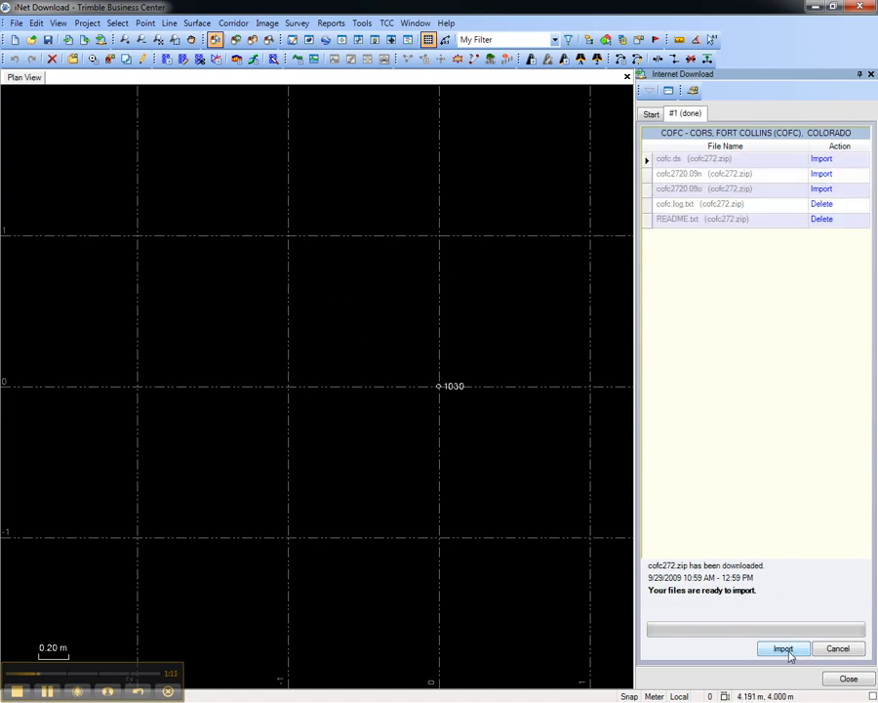
Step: Import the downloaded cofc272.zip files so the COFC station point plots in plan view
{"action": "left_click", "coordinate": [783, 648]}
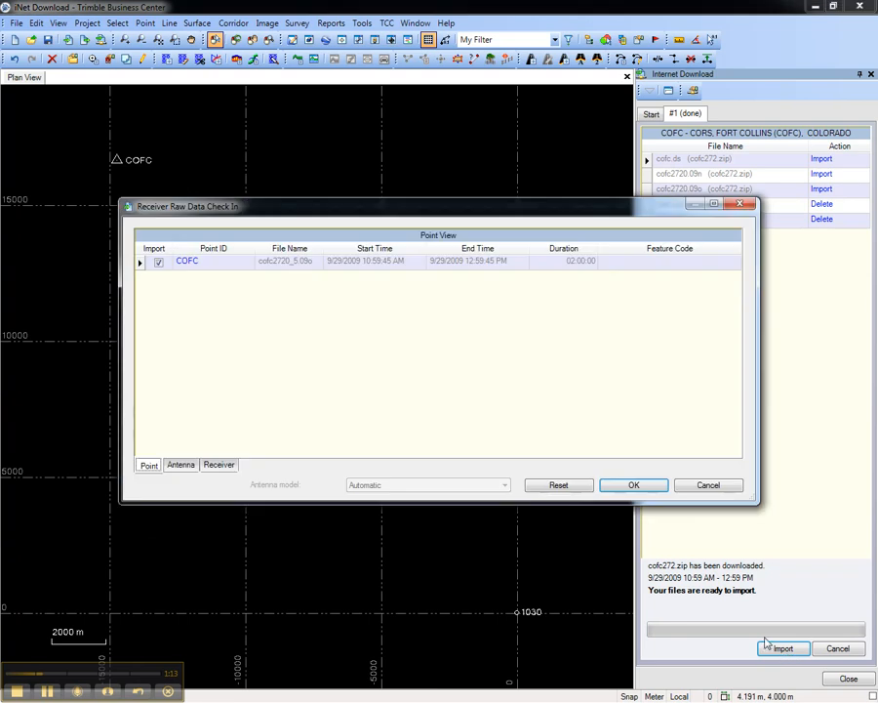
{"action": "mouse_move", "coordinate": [518, 437]}
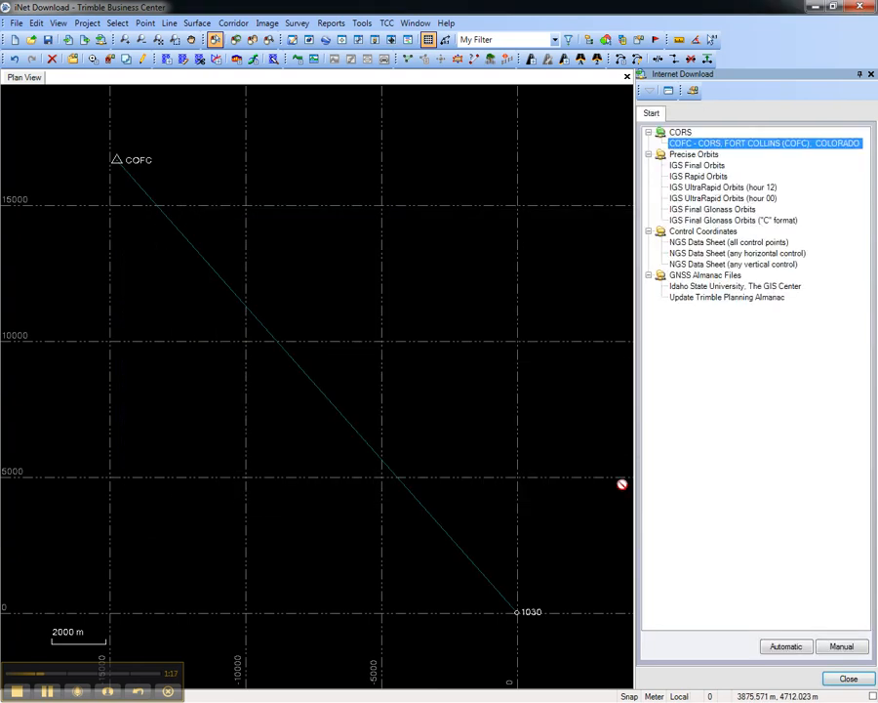
{"action": "mouse_move", "coordinate": [359, 324]}
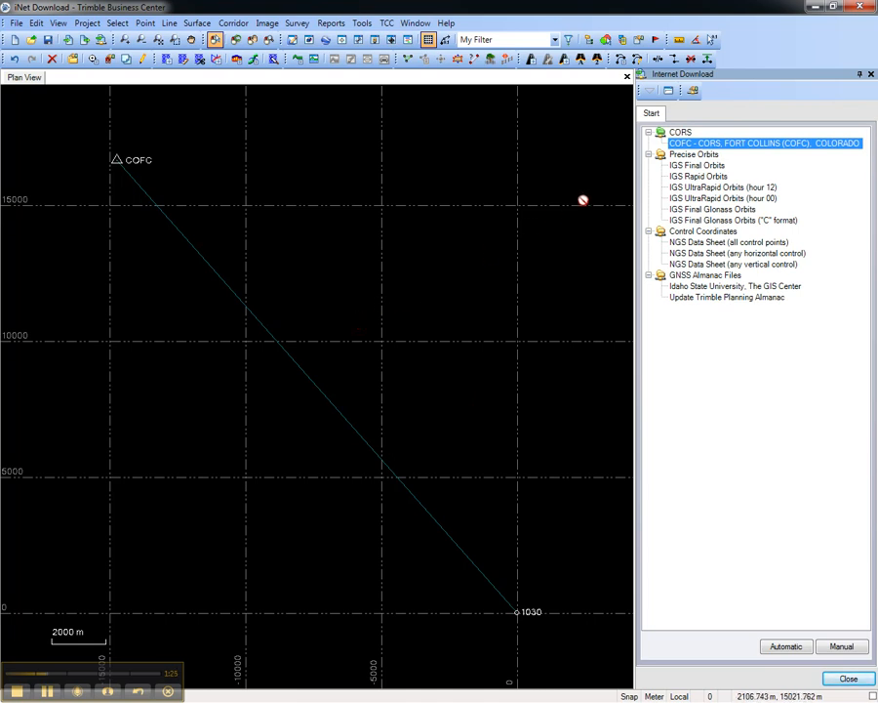
{"action": "mouse_move", "coordinate": [634, 242]}
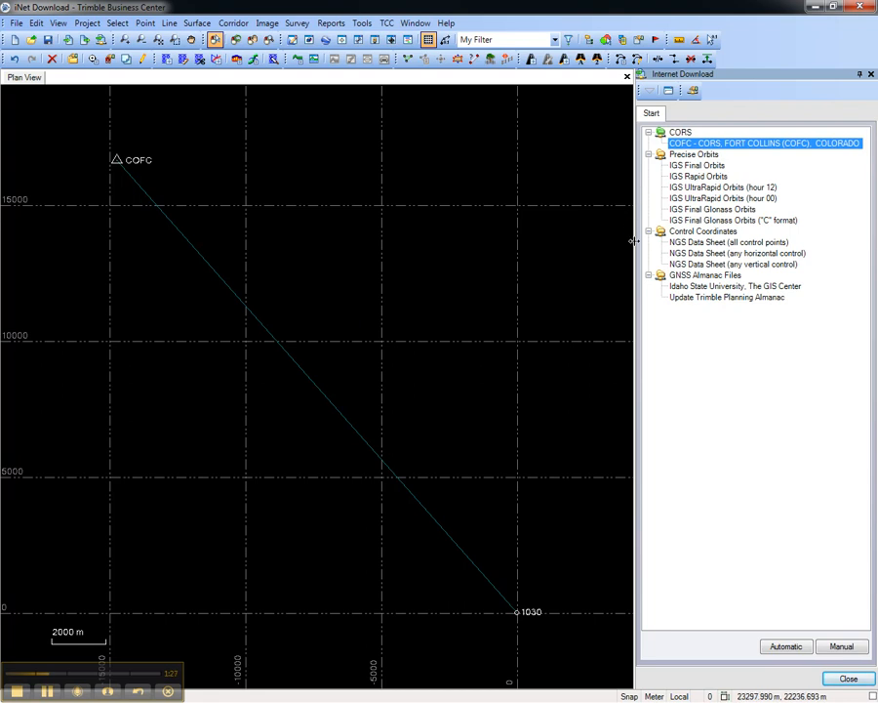
{"action": "mouse_move", "coordinate": [631, 297]}
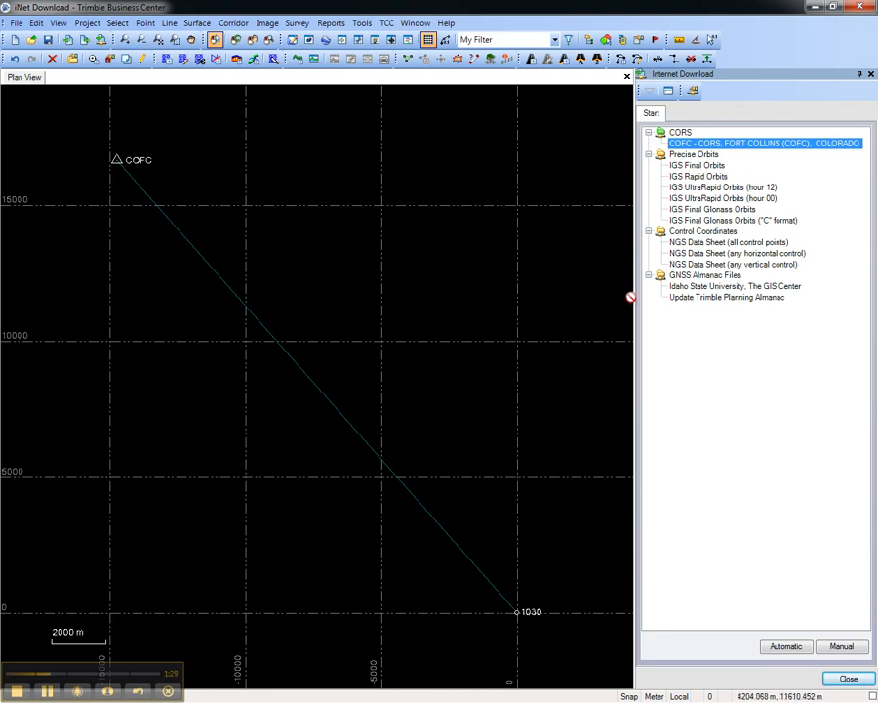